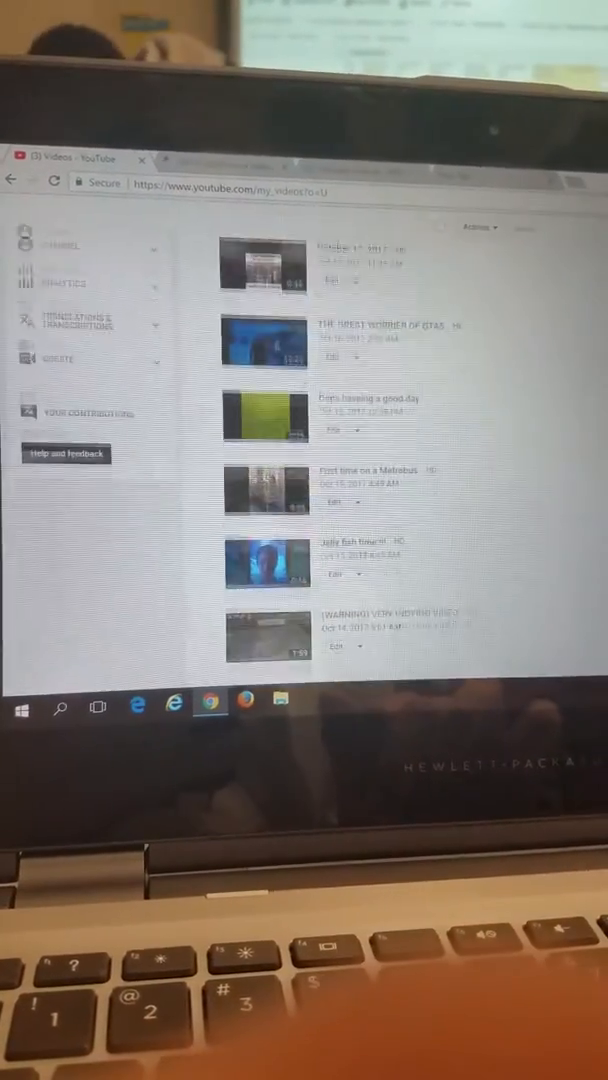
- Review the Status and Features page, then switch to the channel's Comments page via Community
scroll("down", 3)
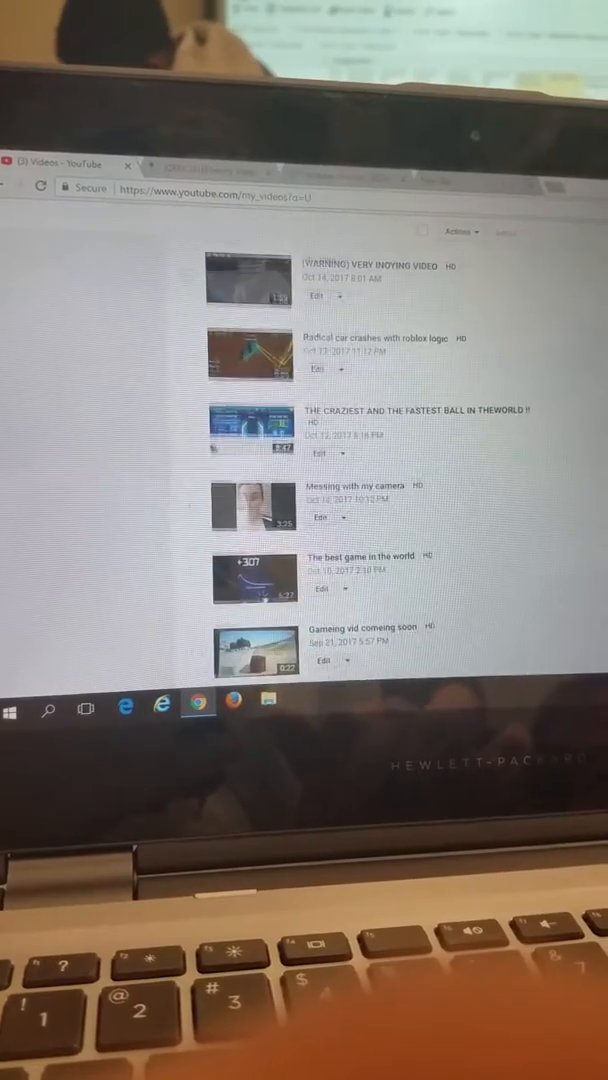
scroll("down", 3)
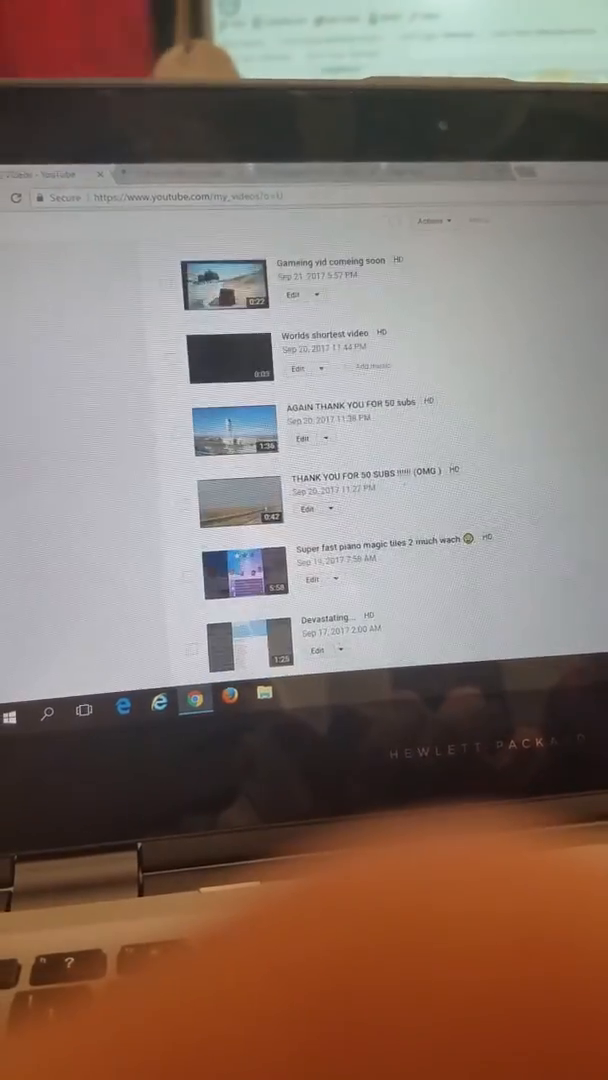
scroll("down", 3)
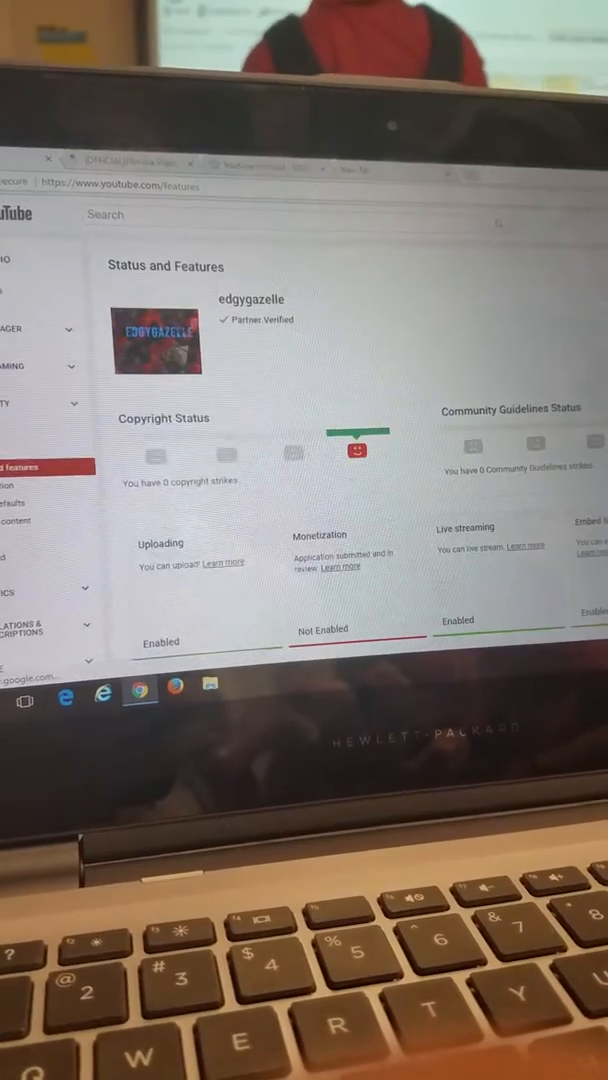
scroll("down", 3)
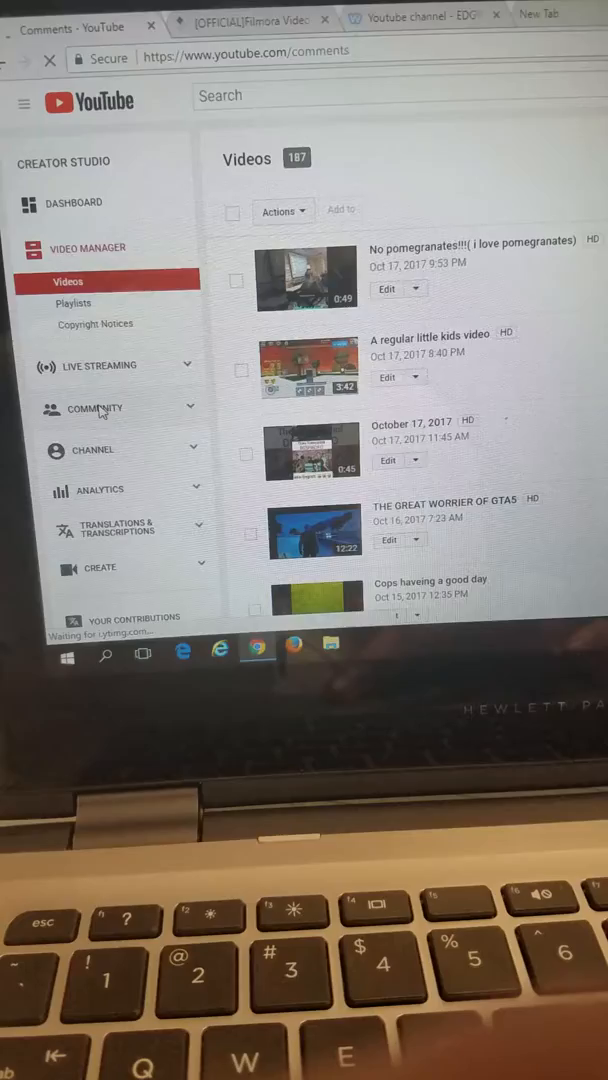
left_click(100, 408)
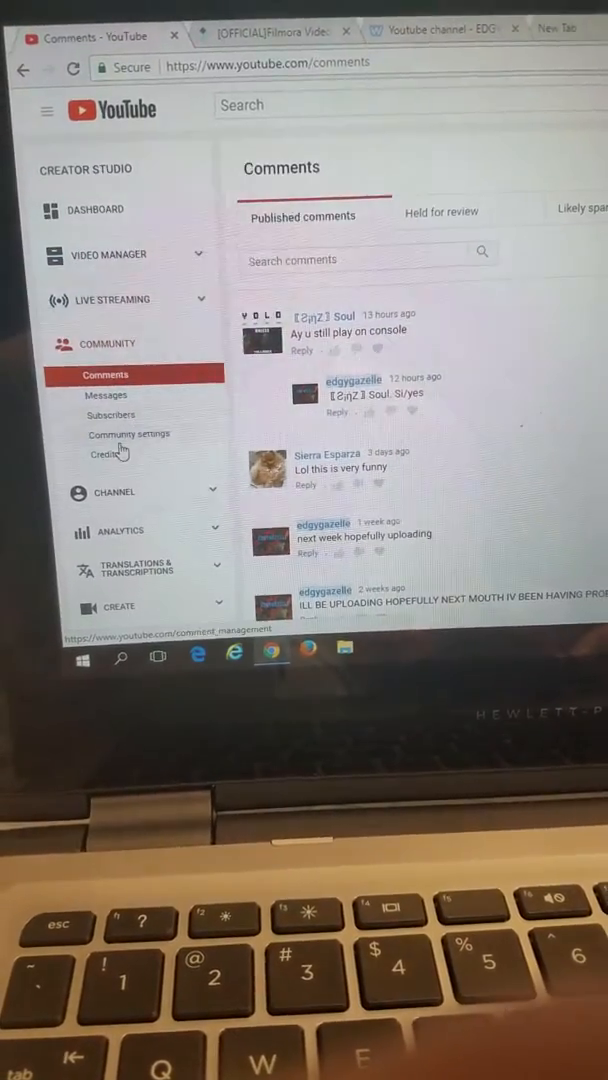